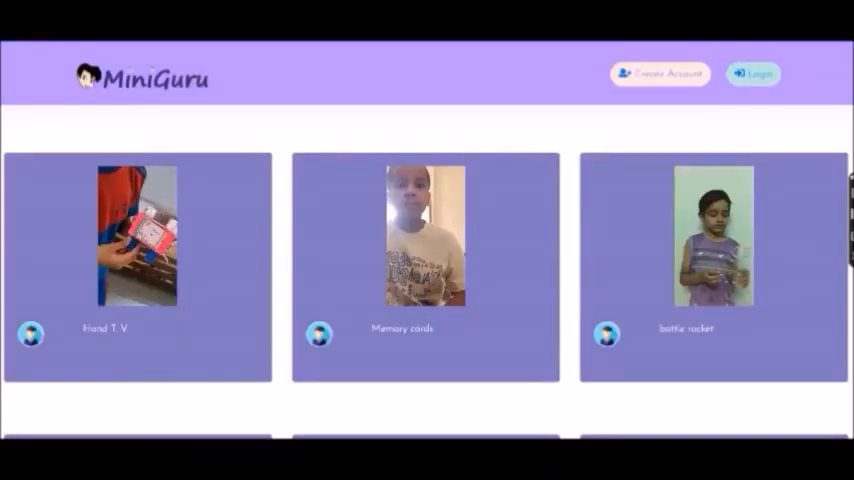
- Scroll the homepage past the project video cards to the 'What is MiniGuru ?' section
scroll(down, 3)
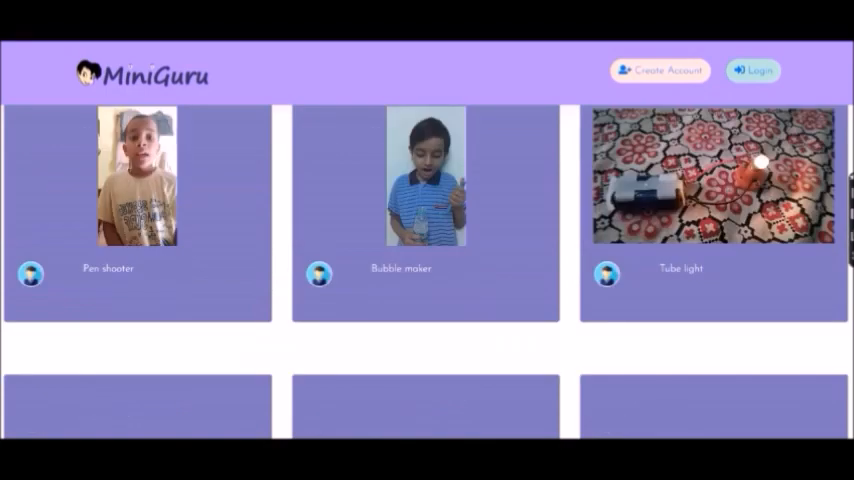
scroll(down, 3)
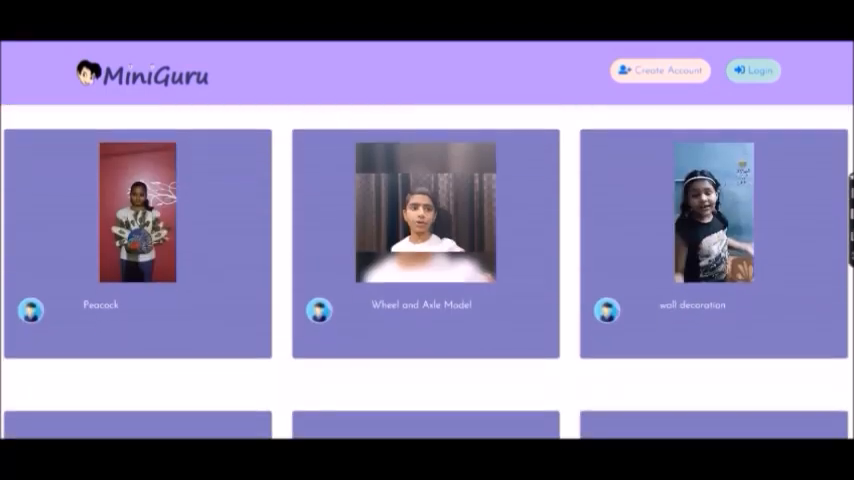
scroll(down, 3)
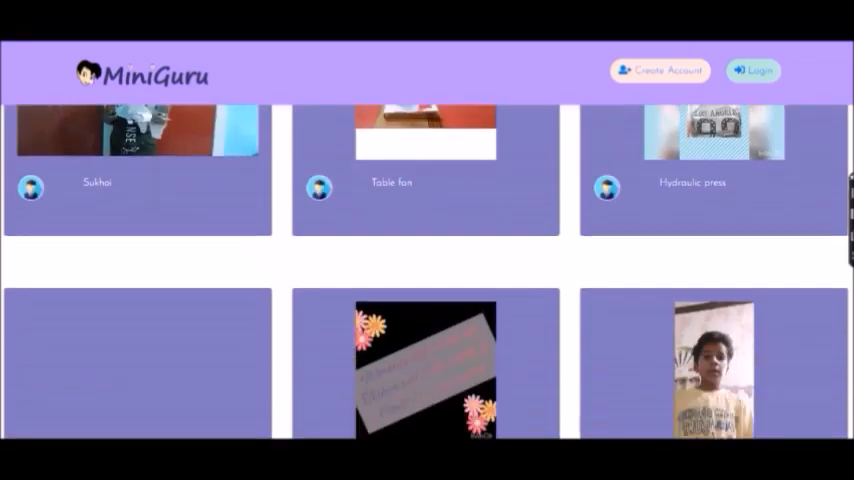
scroll(down, 3)
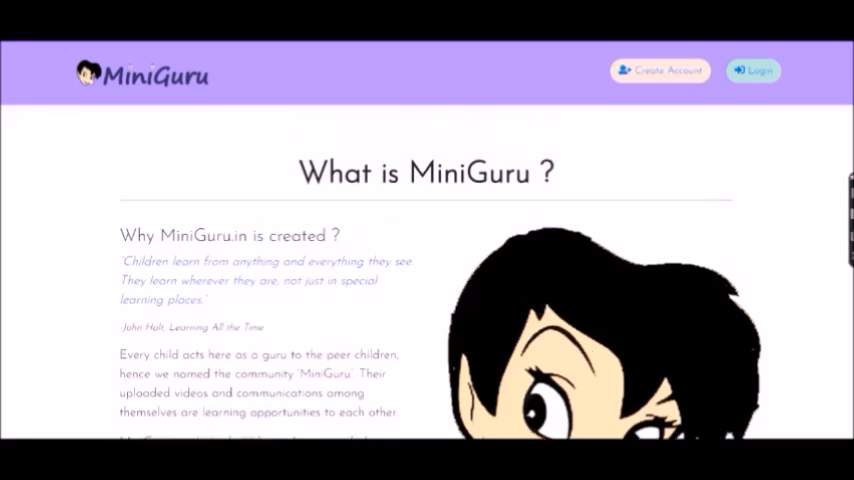
- Scroll through the 'What is MiniGuru ?' text until the 'Tinkering LAB [T-Lab]' heading appears
scroll(down, 3)
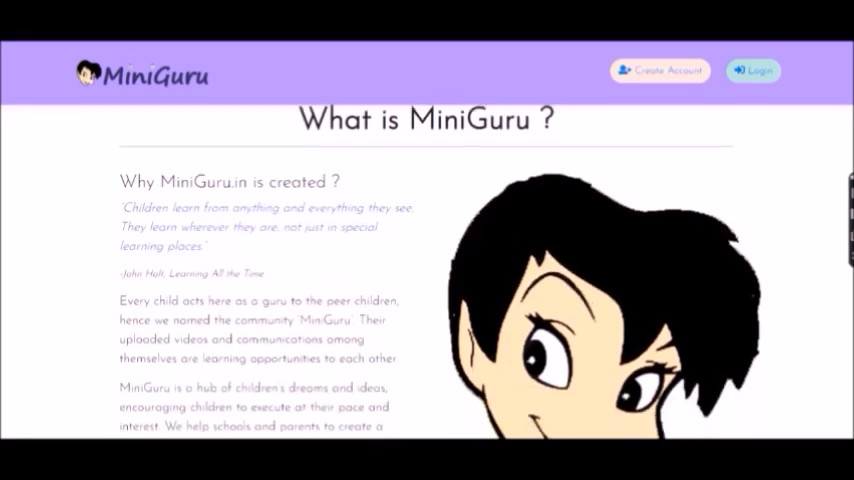
scroll(down, 3)
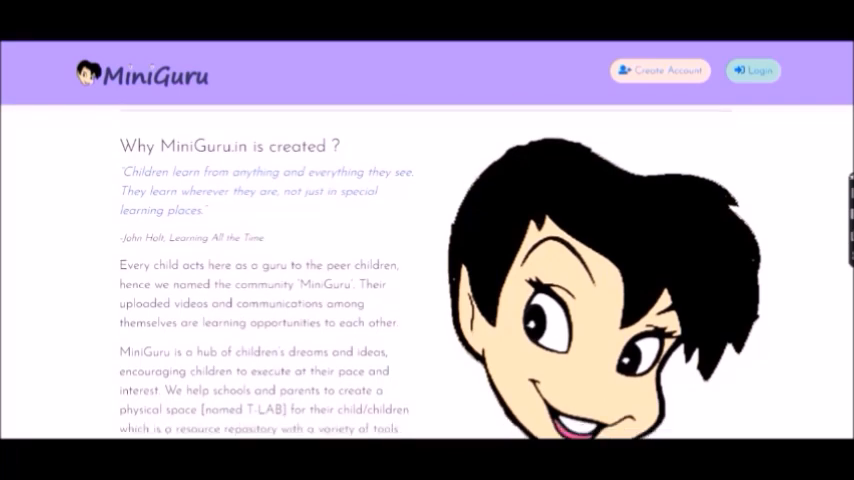
scroll(down, 3)
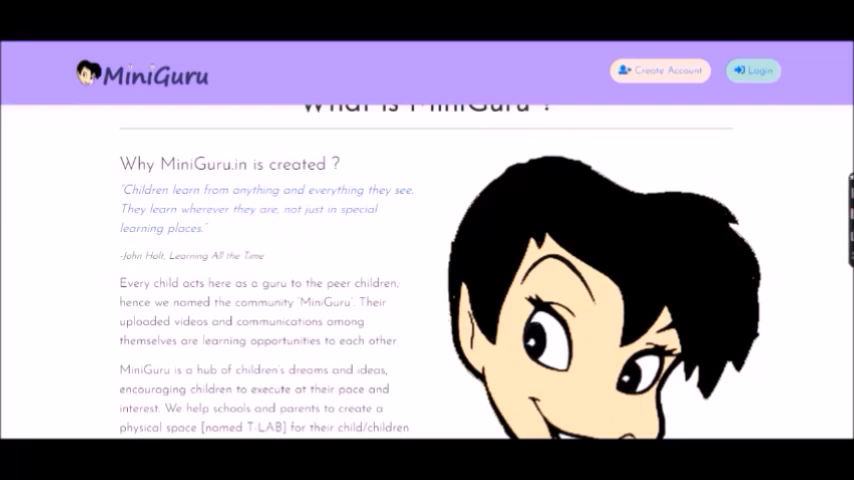
scroll(down, 3)
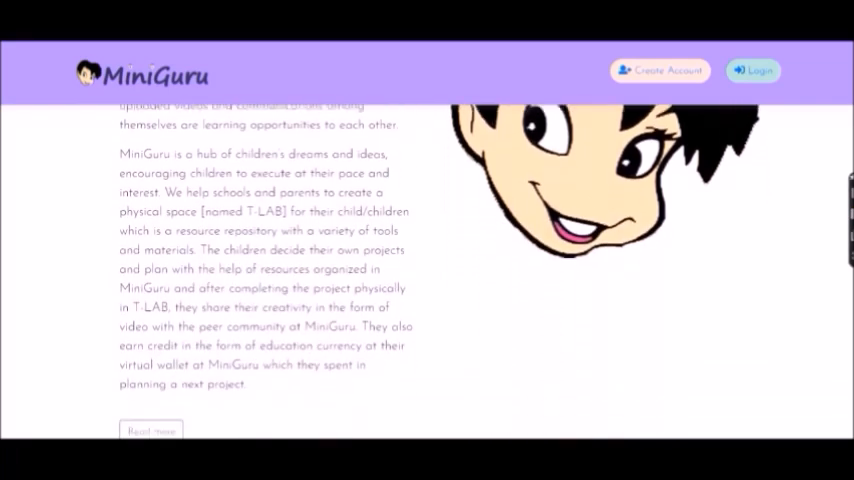
scroll(down, 3)
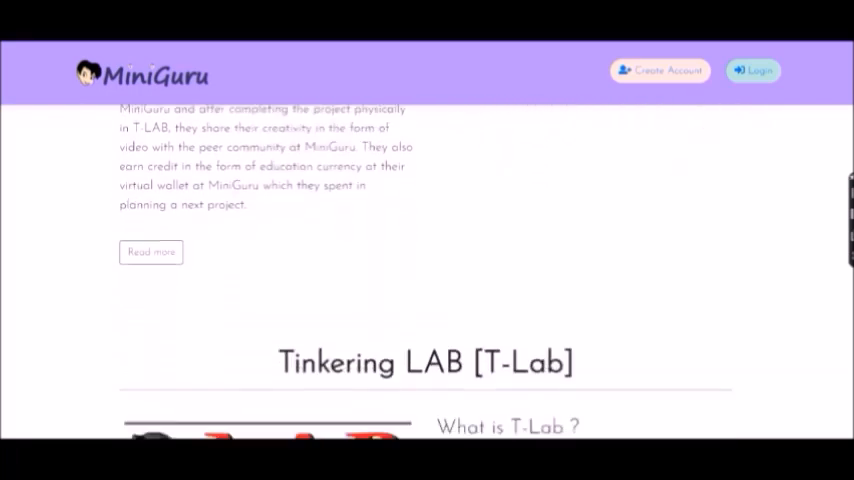
- Scroll through the T-Lab description down to the Steps heading with Idea, Plan and Implementation
scroll(down, 3)
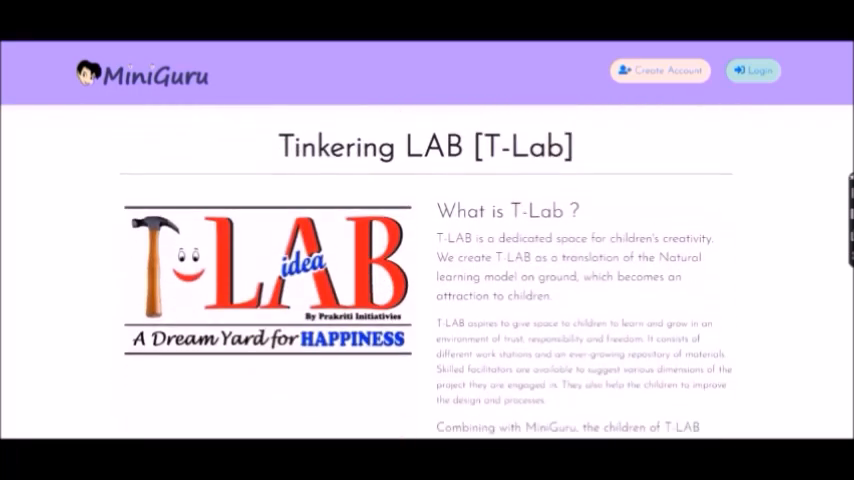
scroll(down, 3)
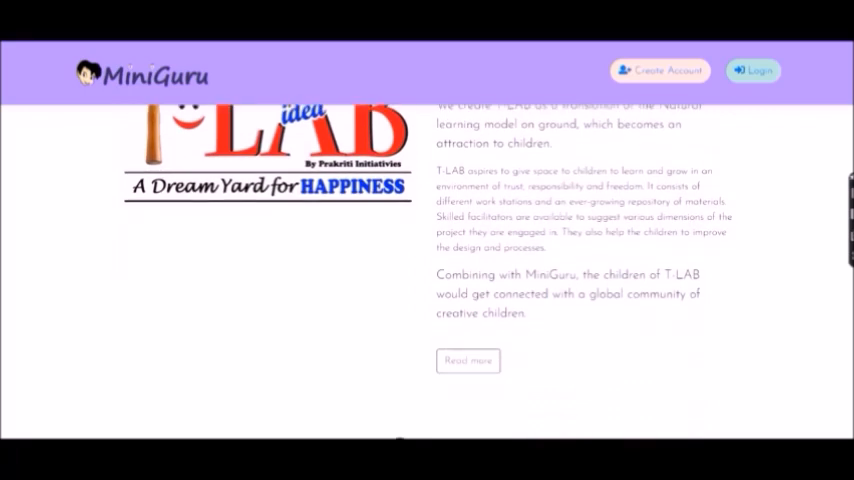
scroll(down, 3)
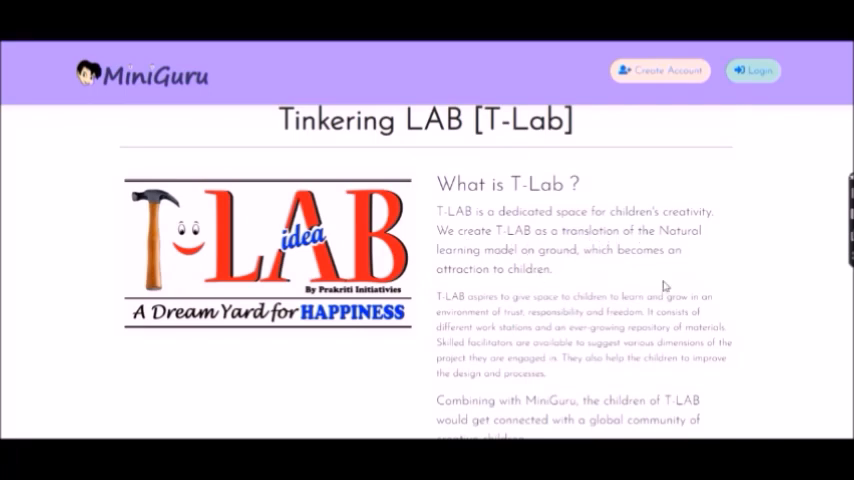
scroll(down, 3)
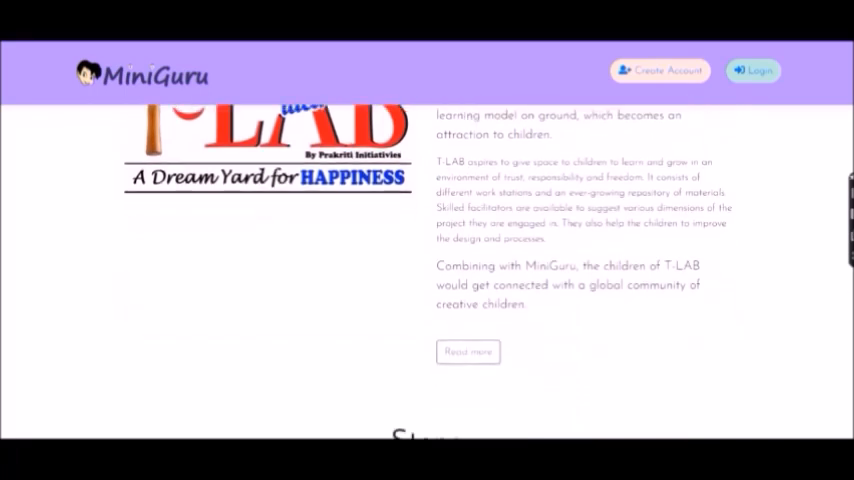
scroll(down, 3)
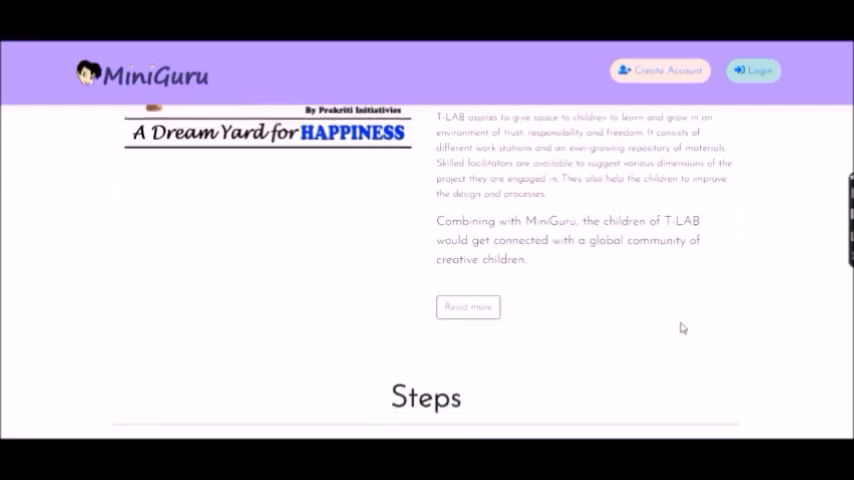
mouse_move(712, 282)
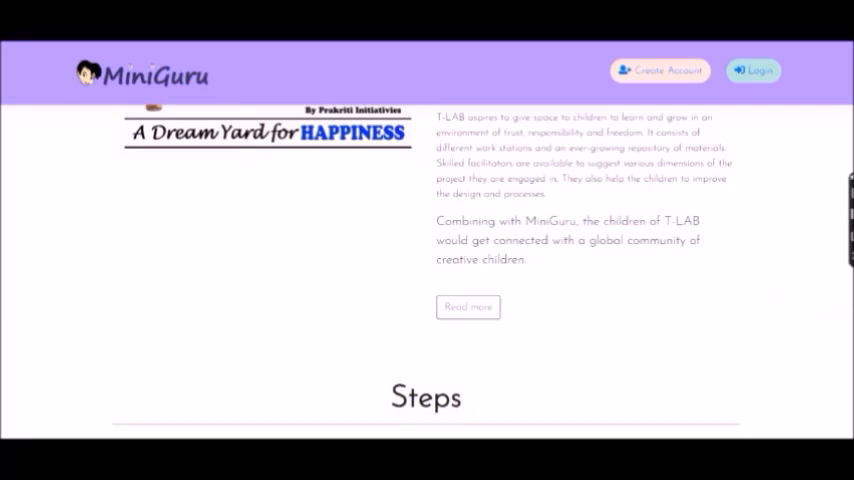
scroll(down, 3)
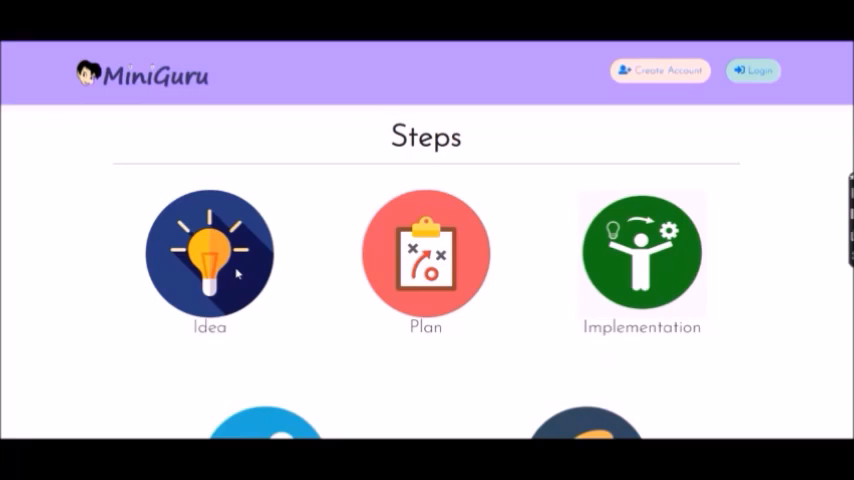
mouse_move(394, 288)
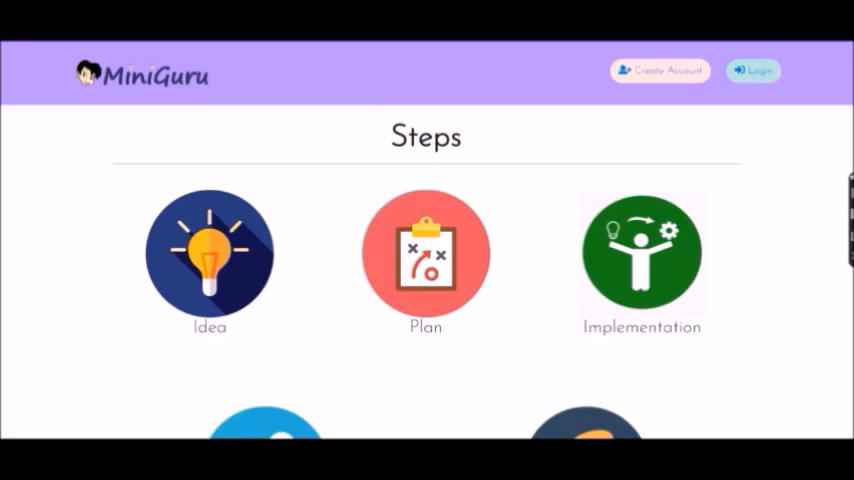
- Scroll past the Steps icons to the Prakriti Initiatives founder profile of Pramod Maithil
scroll(down, 3)
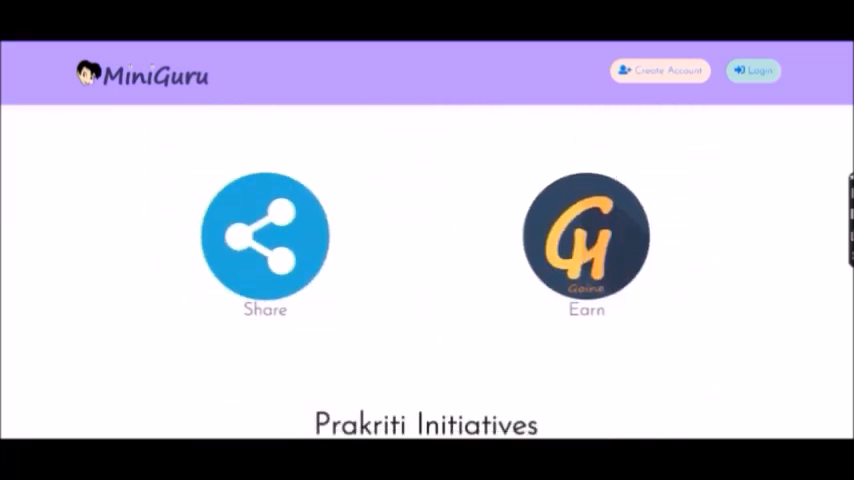
scroll(down, 3)
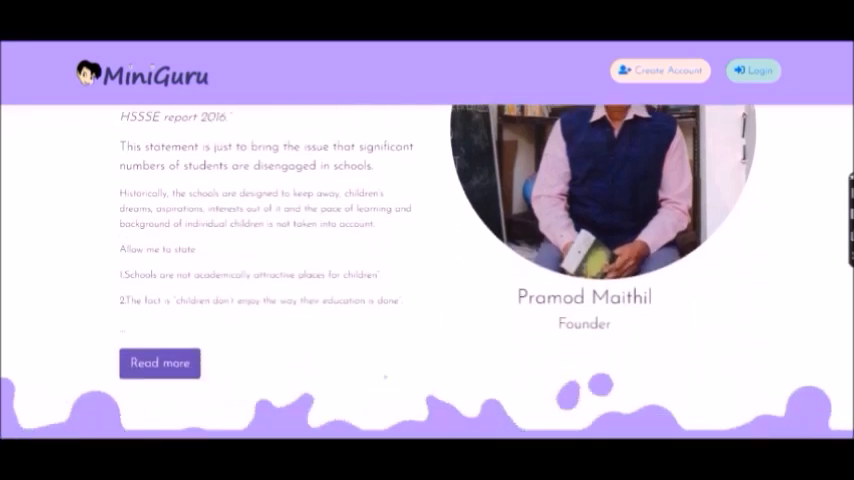
- Scroll to the footer, return to the top and show the Login dropdown choices
scroll(down, 3)
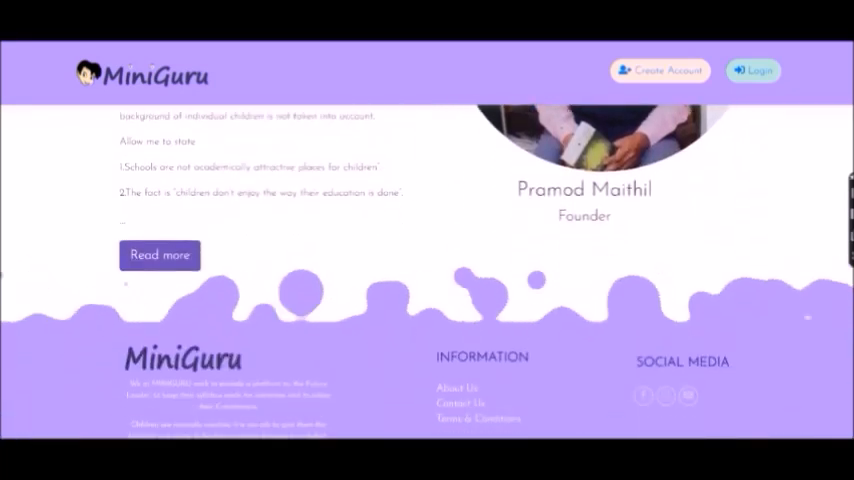
scroll(down, 3)
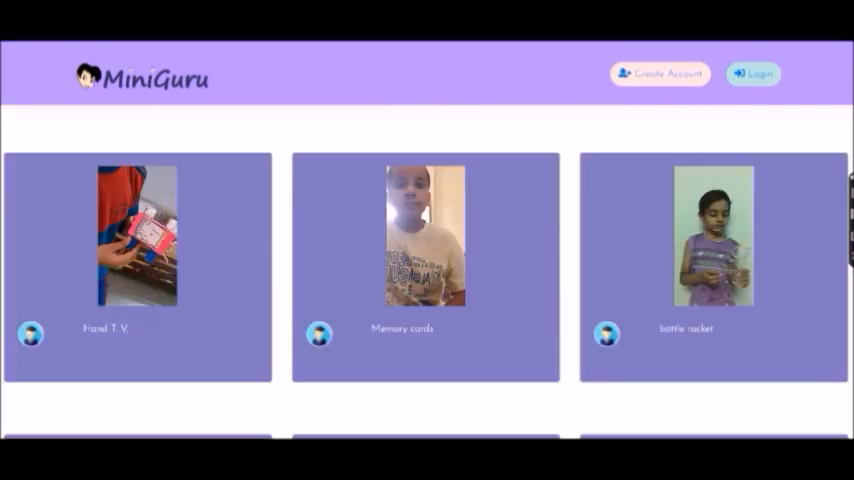
click(756, 72)
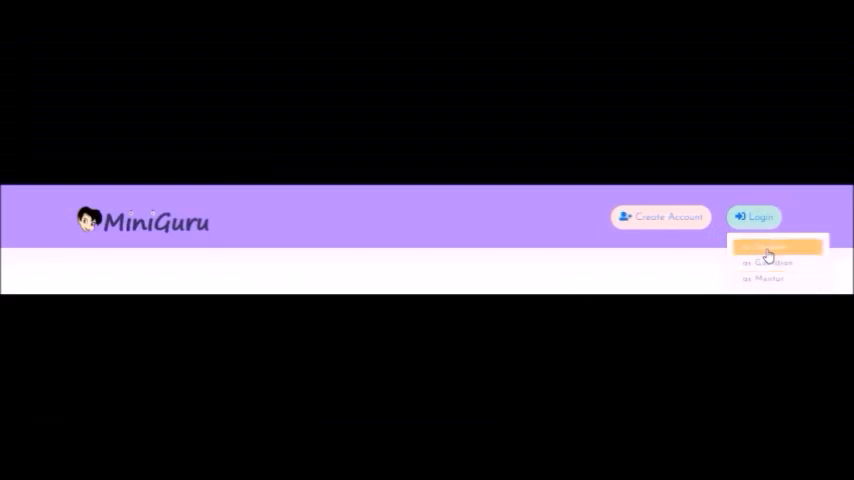
- Sign in with the admin email and password to reach the videos-awaiting-review dashboard
click(770, 246)
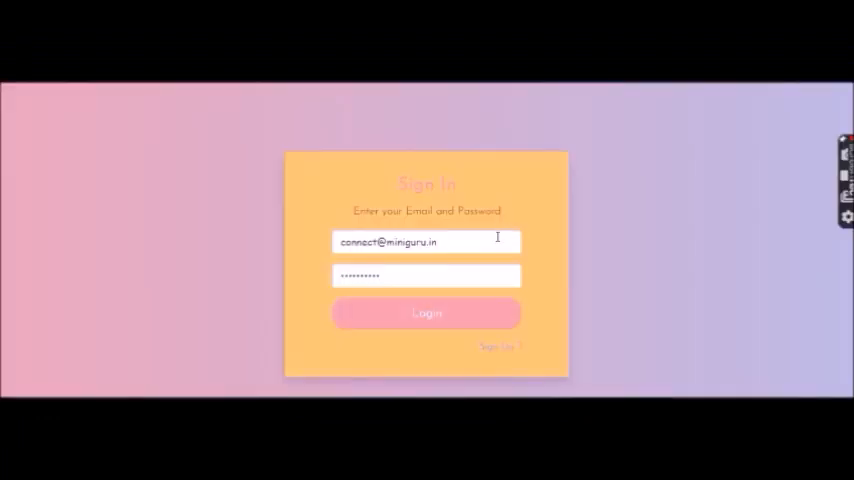
mouse_move(532, 270)
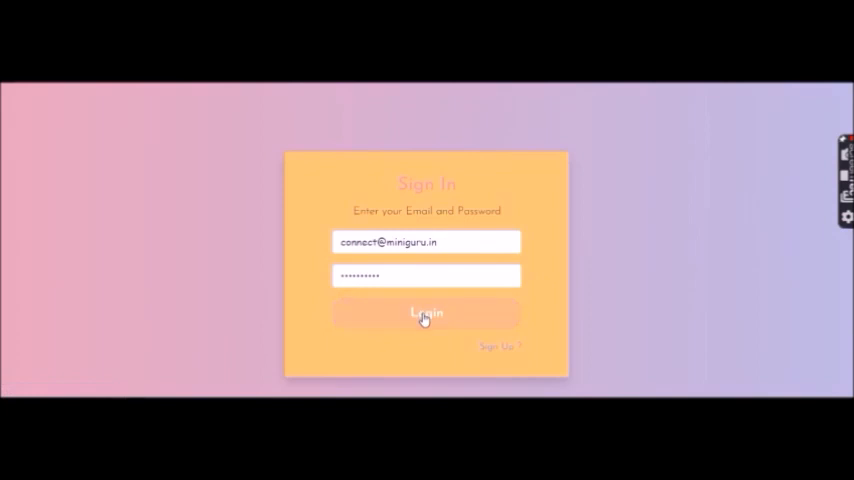
click(426, 312)
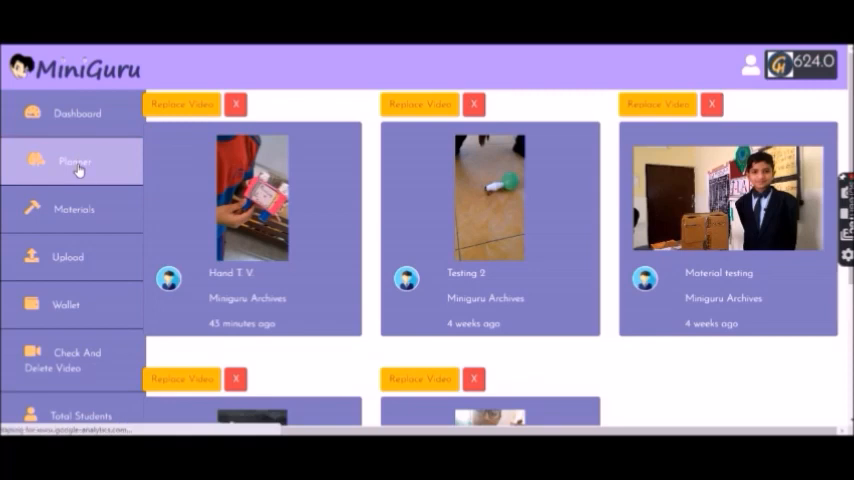
- In Planner, name the project 'Testing' and pick 05/10/2020 as start and expected end date
click(72, 160)
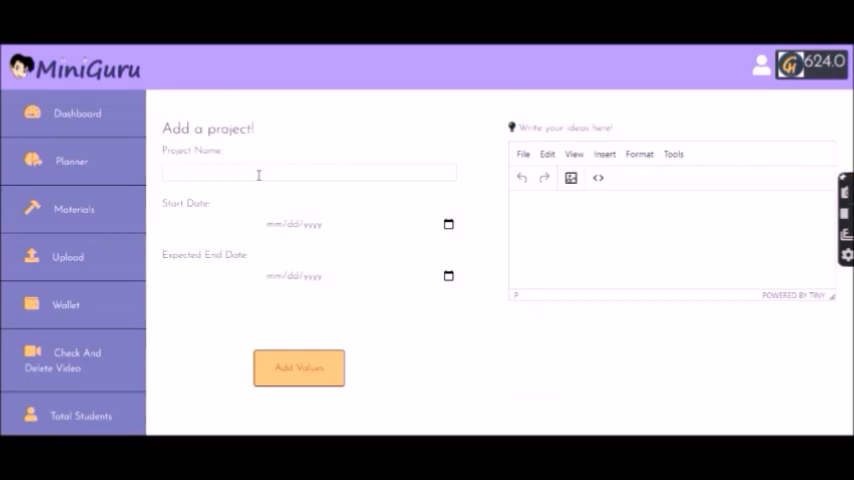
text(Testing)
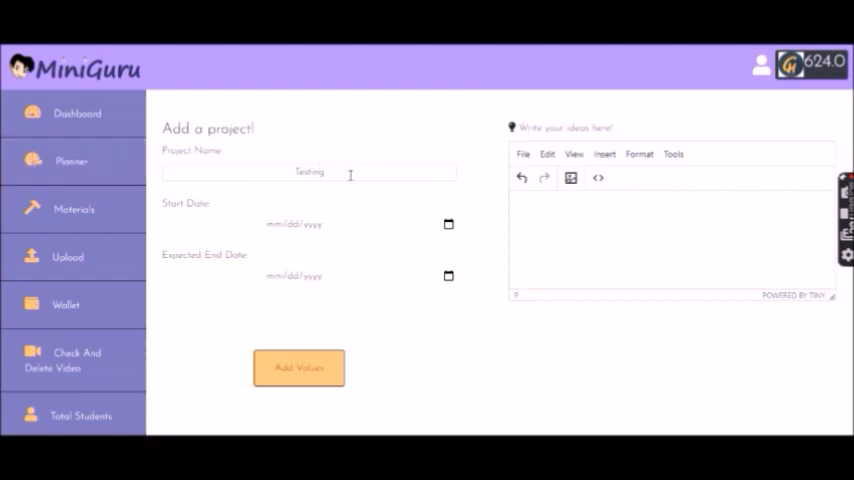
mouse_move(424, 212)
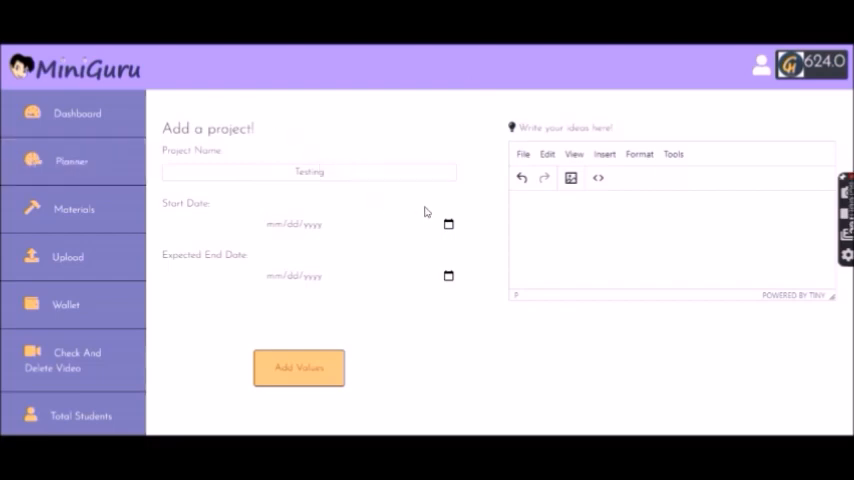
click(448, 224)
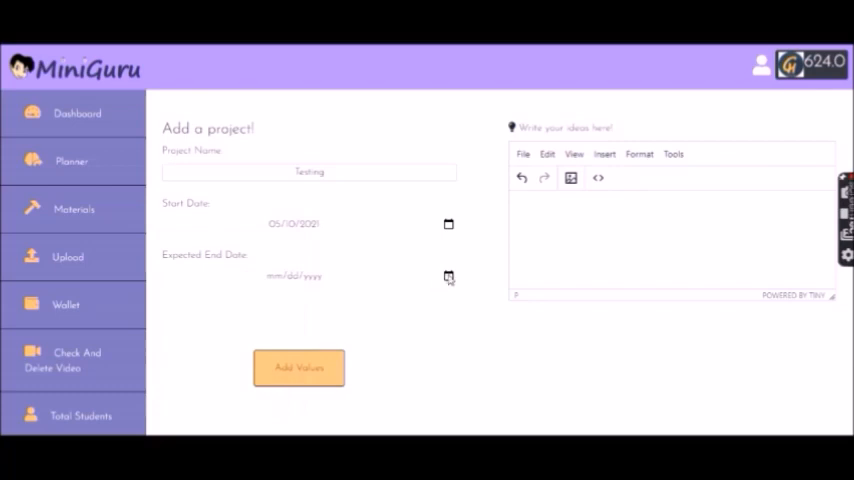
click(448, 224)
text(Just showing the planner)
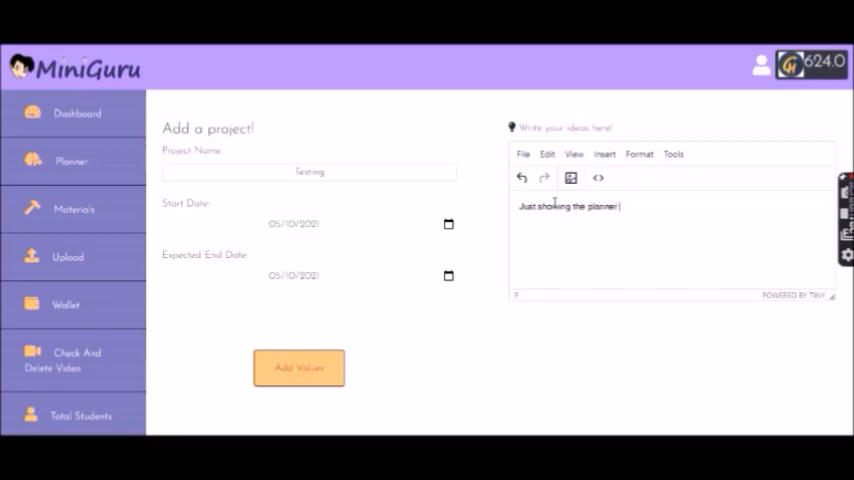
- Write the idea note 'Just showing the planner feature!', add the project and confirm the success alert
text(feature)
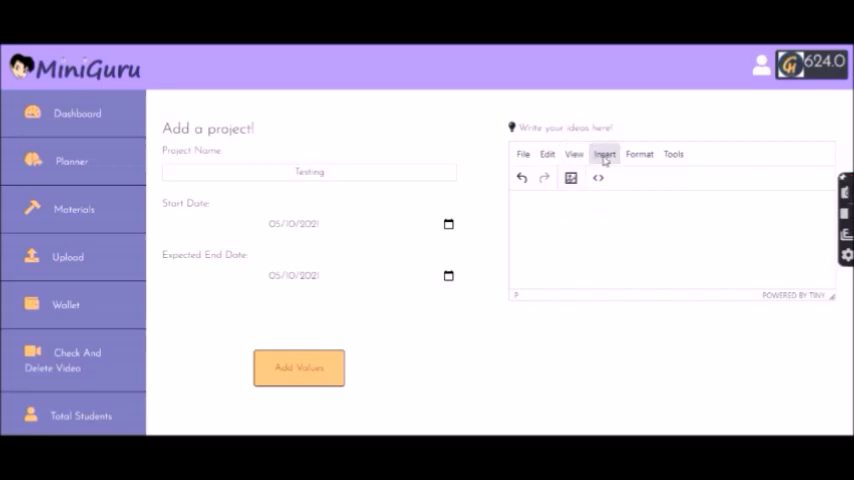
mouse_move(674, 158)
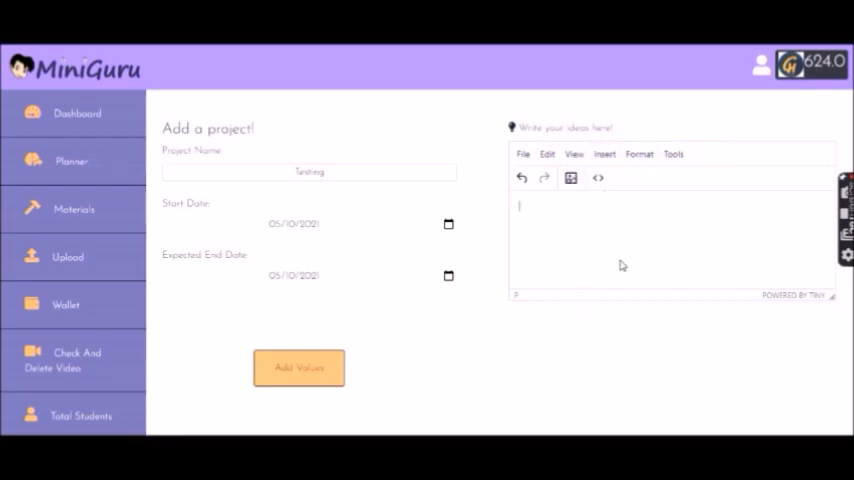
mouse_move(600, 256)
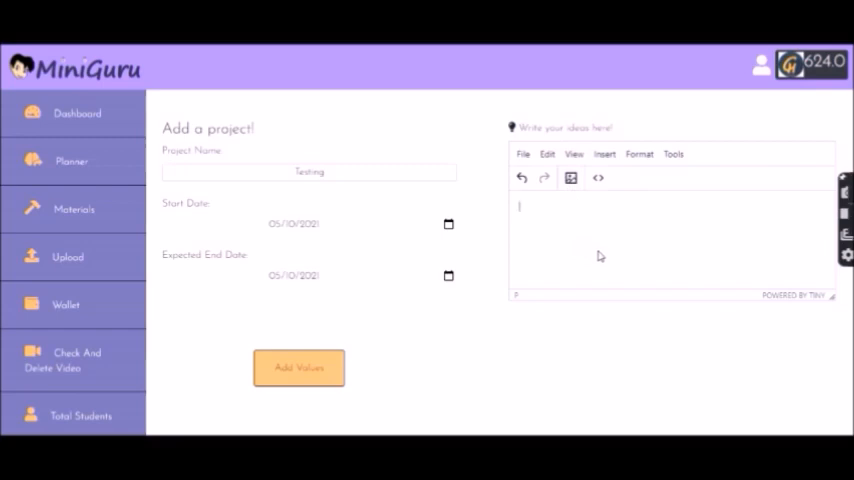
click(298, 368)
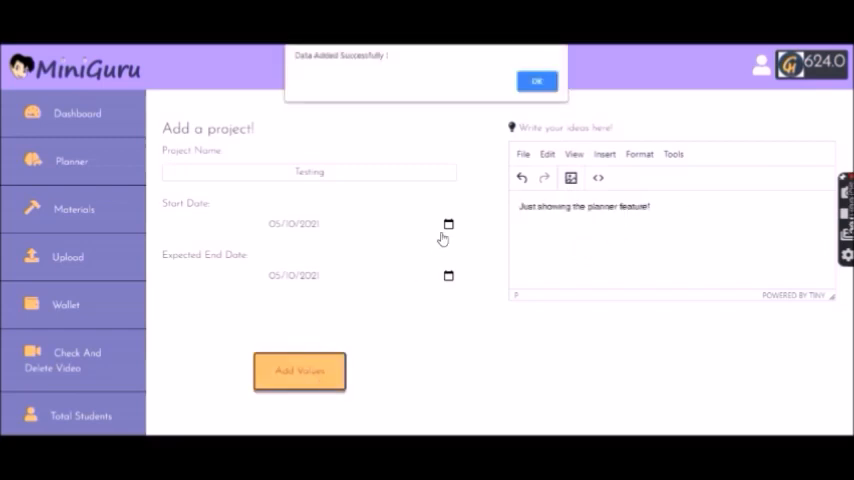
click(536, 80)
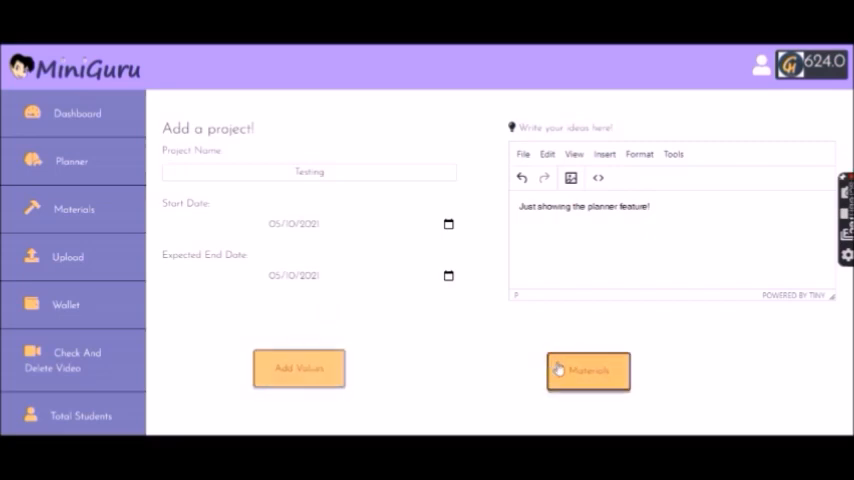
- Go to Materials and choose the Testing project to show its stationary items list
click(588, 372)
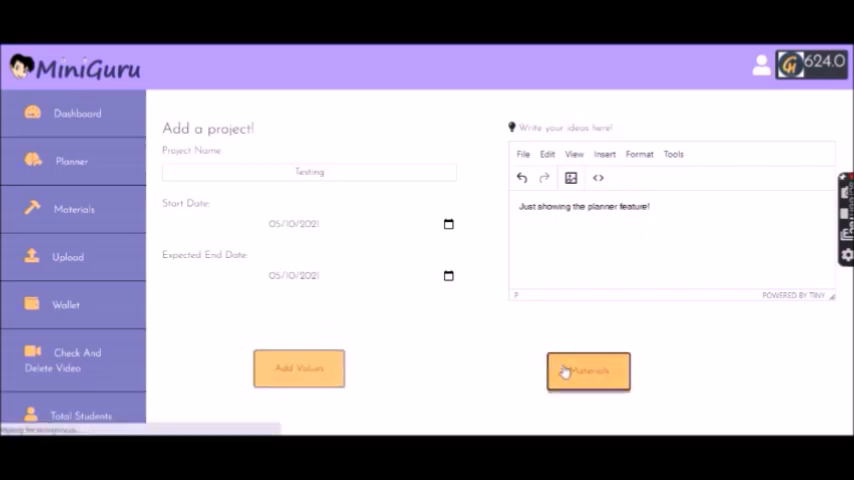
click(588, 372)
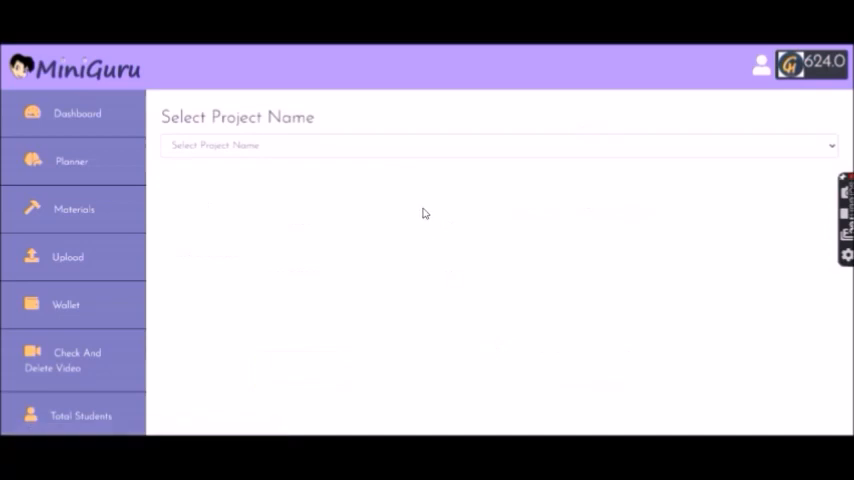
click(496, 144)
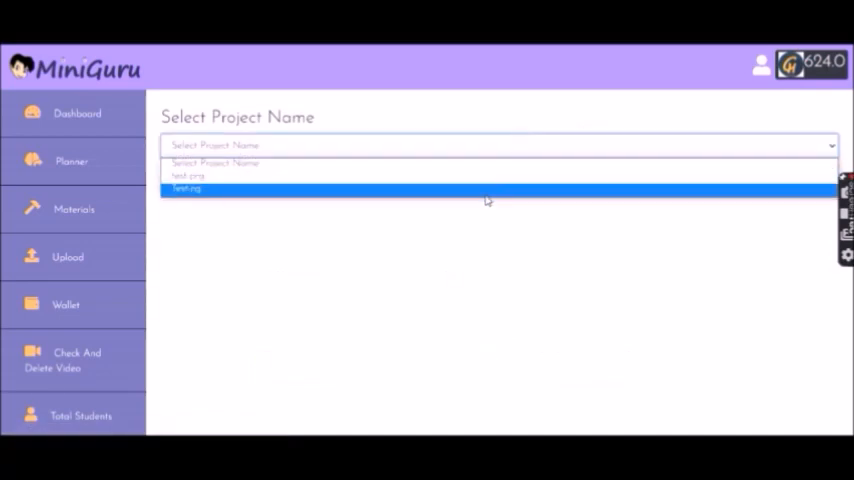
click(188, 188)
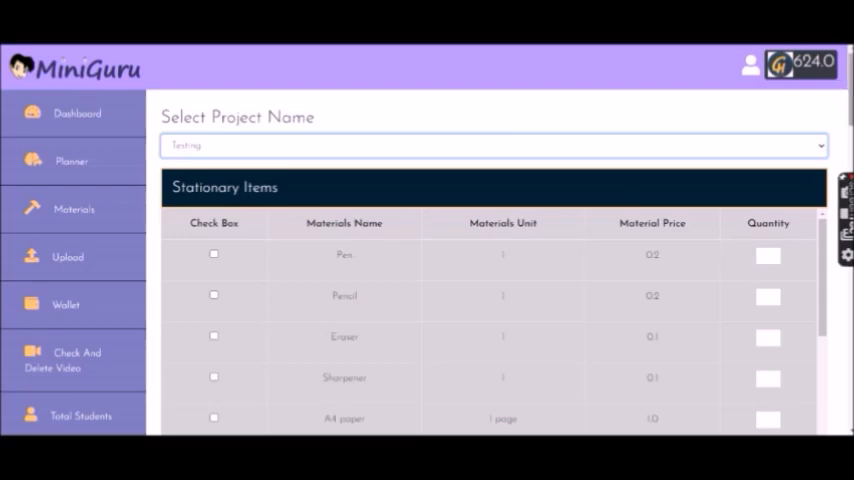
- Scroll through all material categories to the Other Material/General table and Add Materials step
scroll(down, 3)
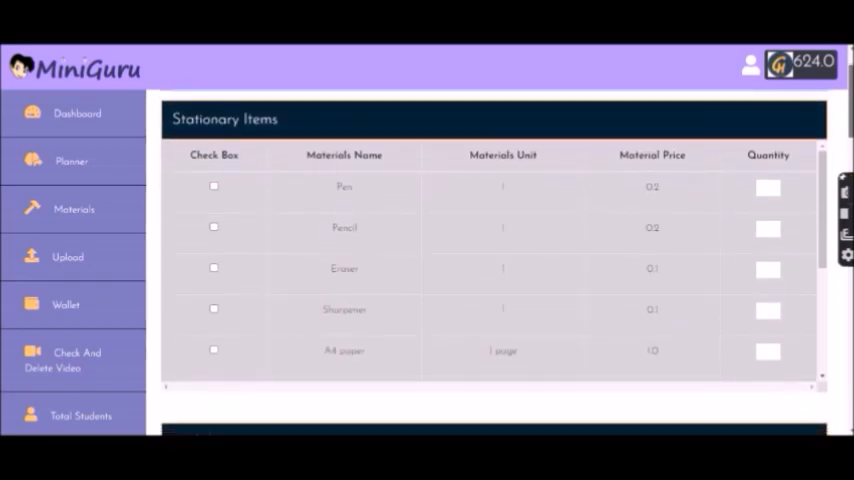
scroll(down, 3)
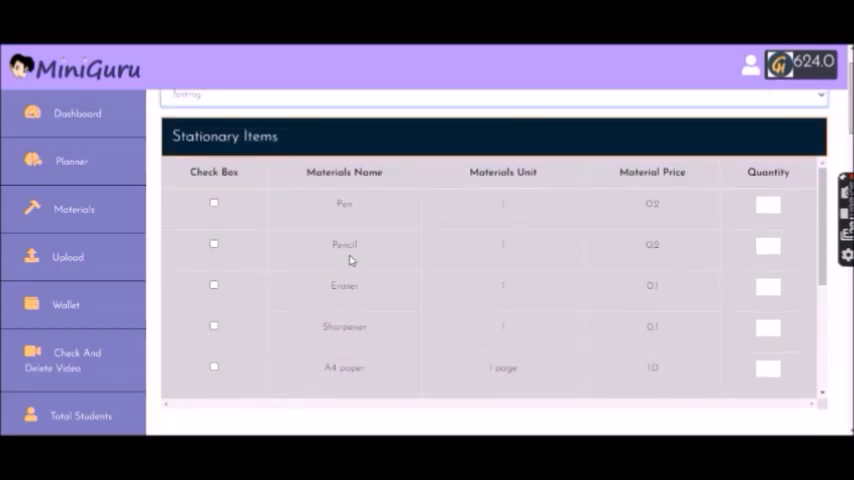
scroll(down, 3)
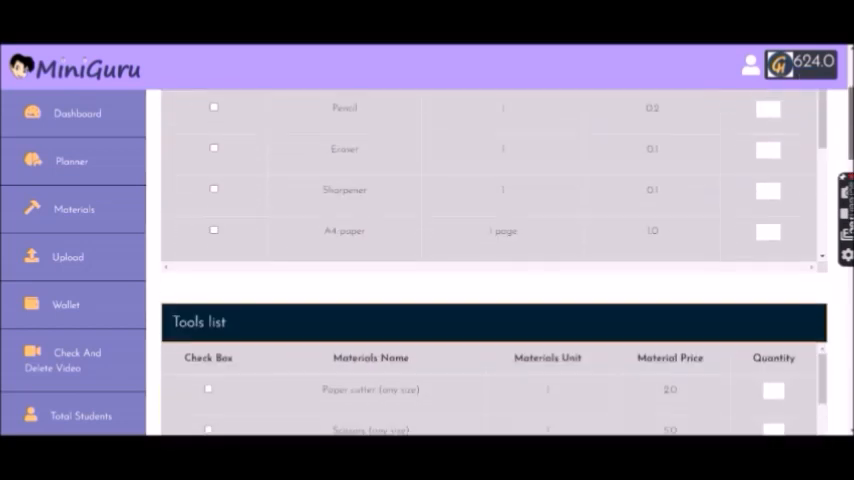
scroll(down, 3)
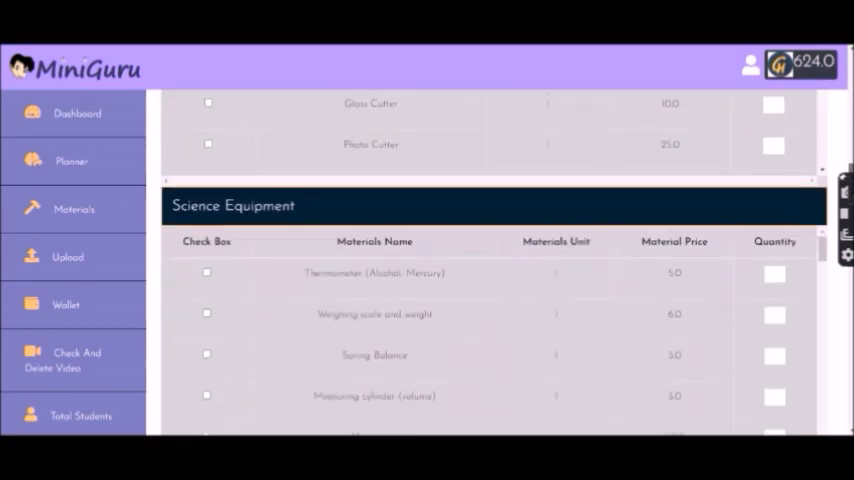
scroll(down, 3)
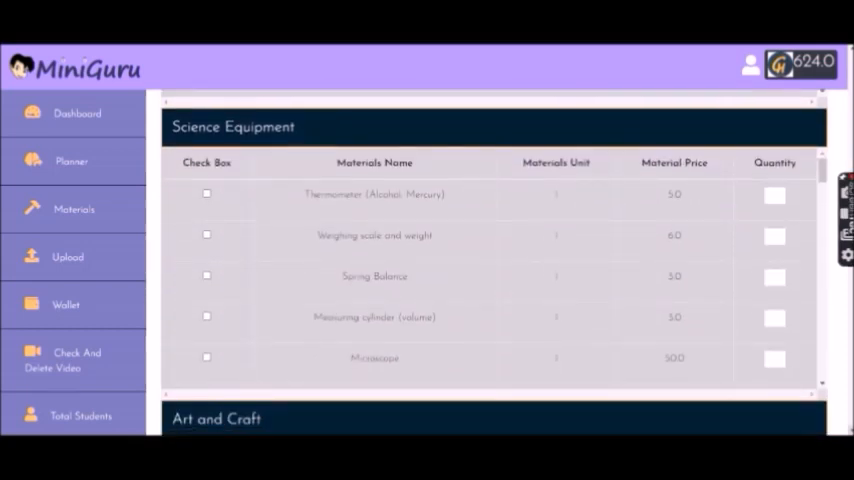
scroll(down, 3)
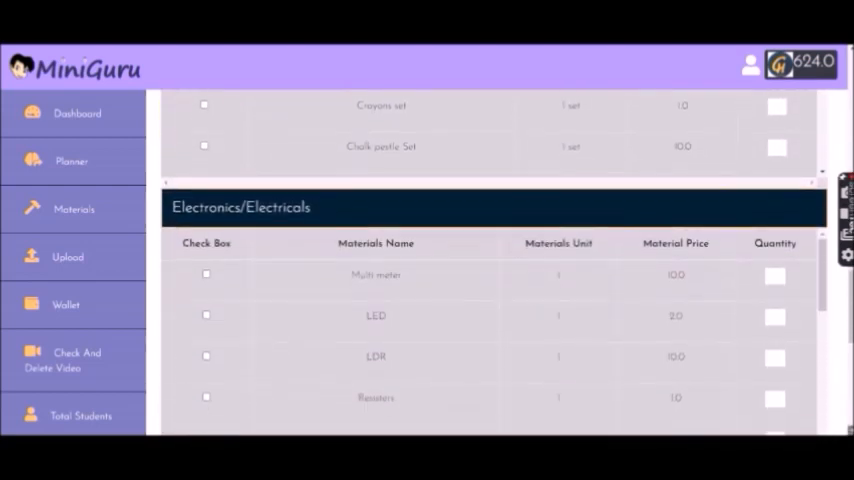
scroll(down, 3)
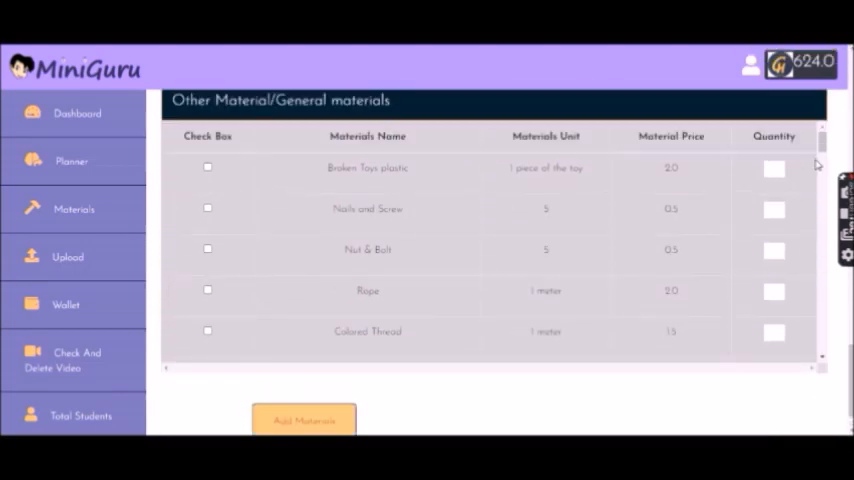
scroll(down, 3)
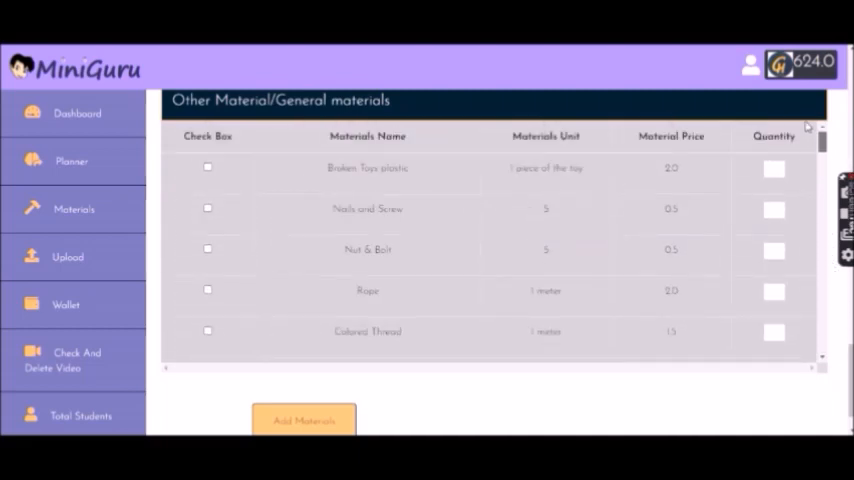
- Tick Rope, set its quantity, add it to the materials and confirm the success alert
click(208, 290)
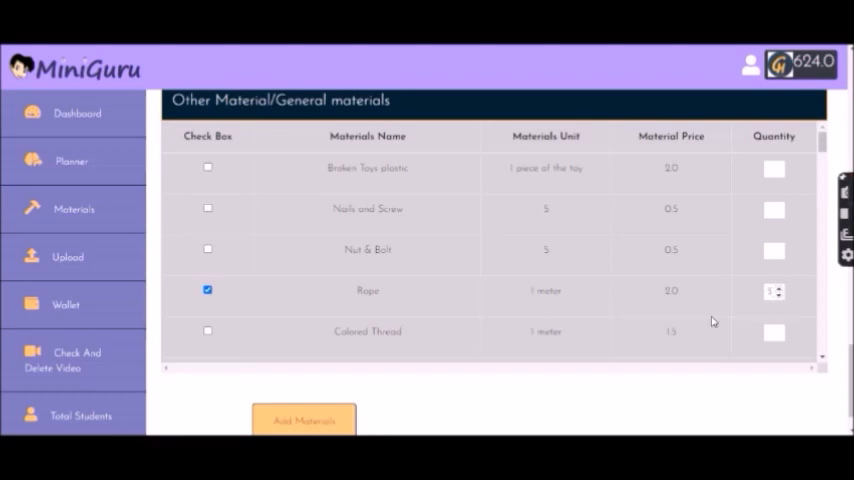
click(208, 290)
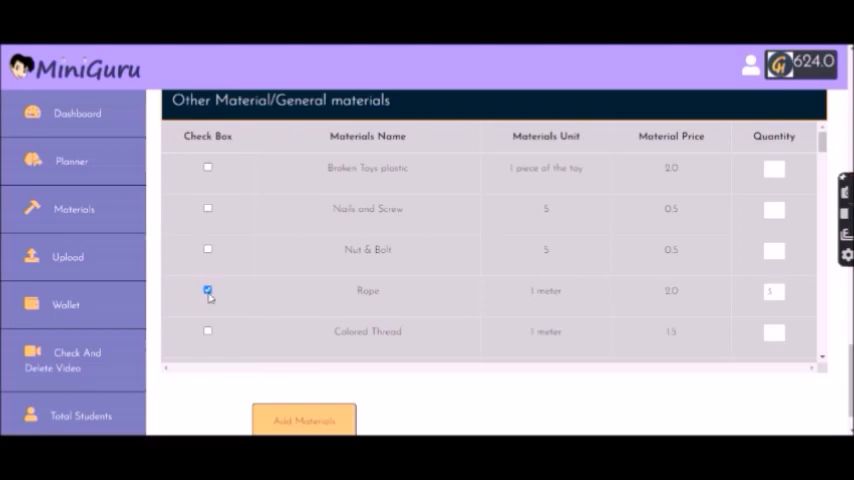
click(208, 292)
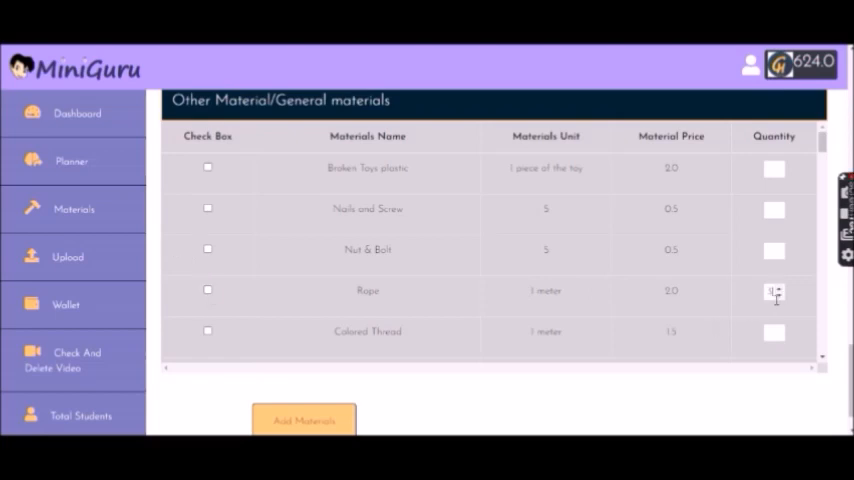
click(774, 292)
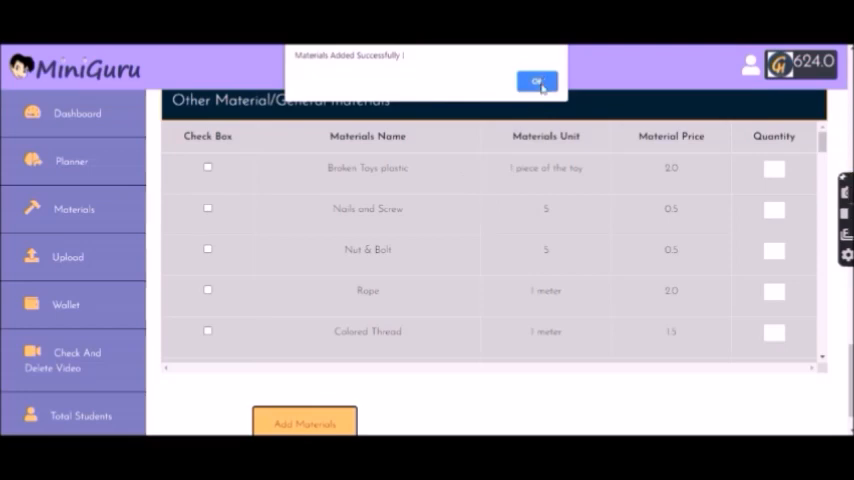
click(536, 80)
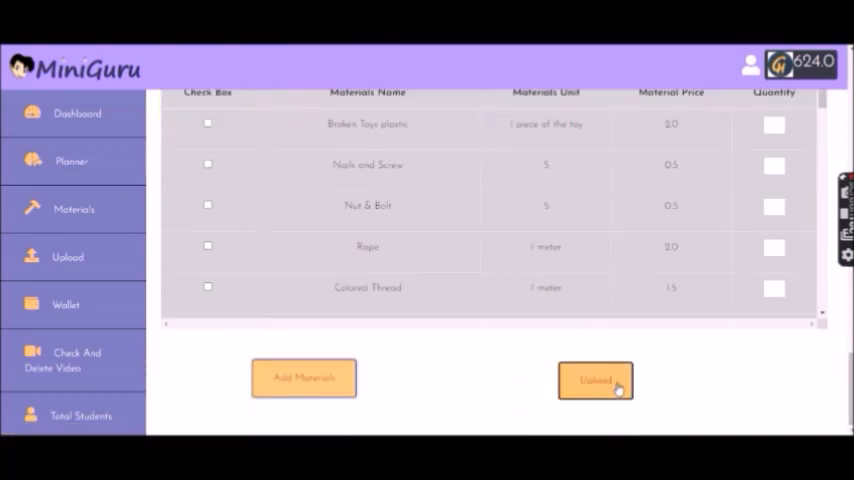
- Go to the video upload page and choose the Testing project from the project list
click(596, 380)
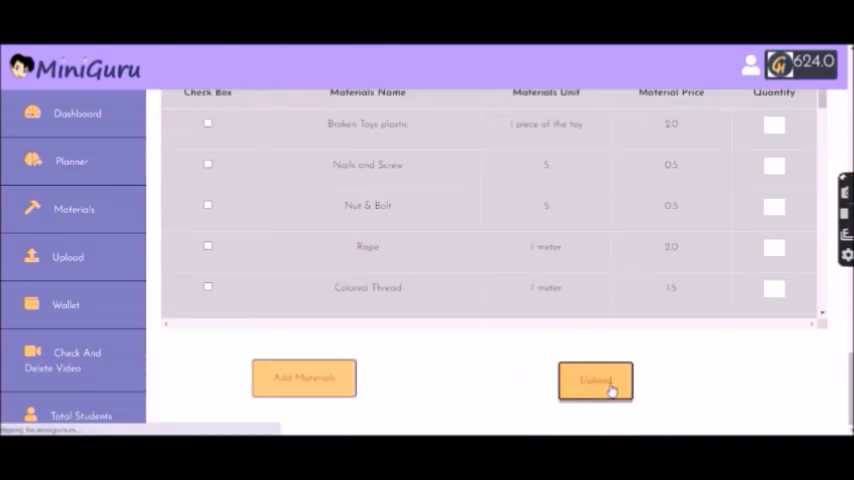
click(596, 380)
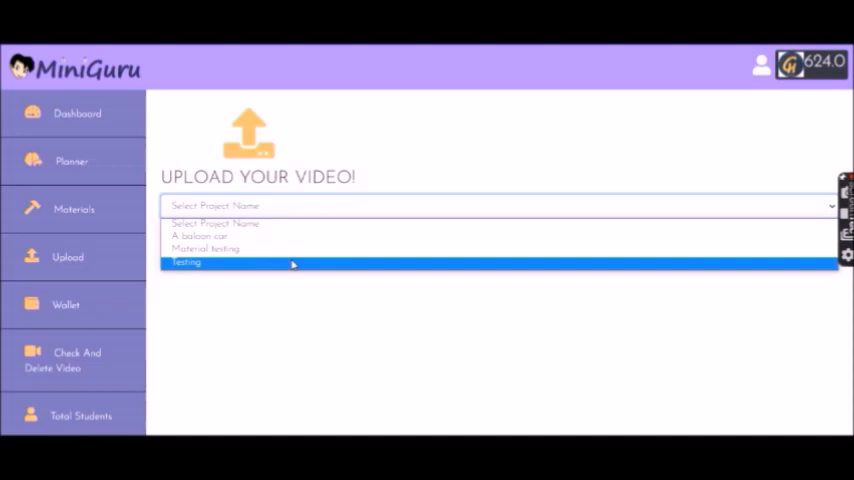
mouse_move(296, 248)
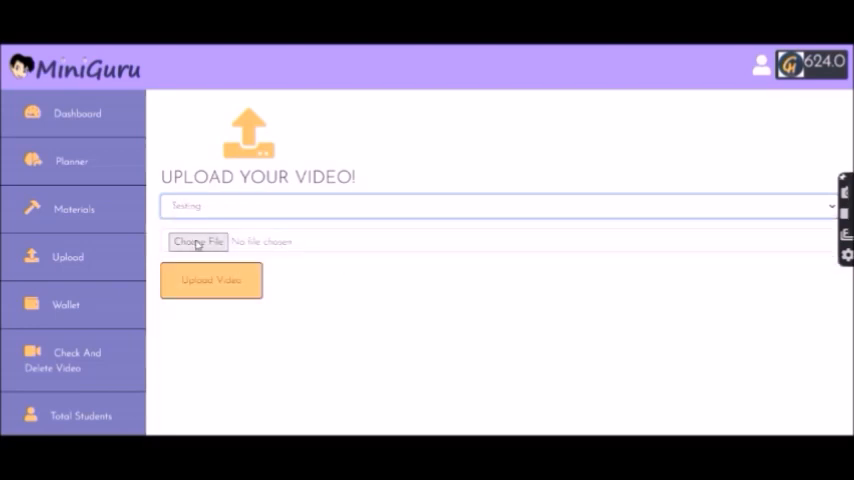
mouse_move(292, 240)
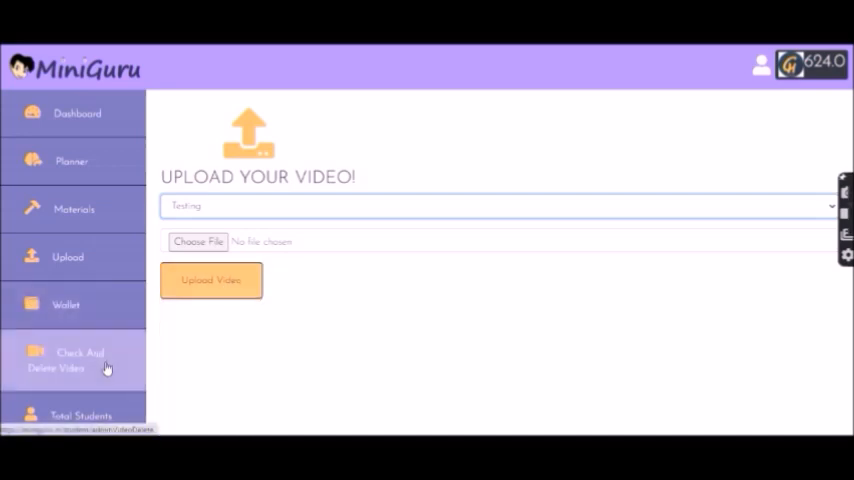
mouse_move(114, 126)
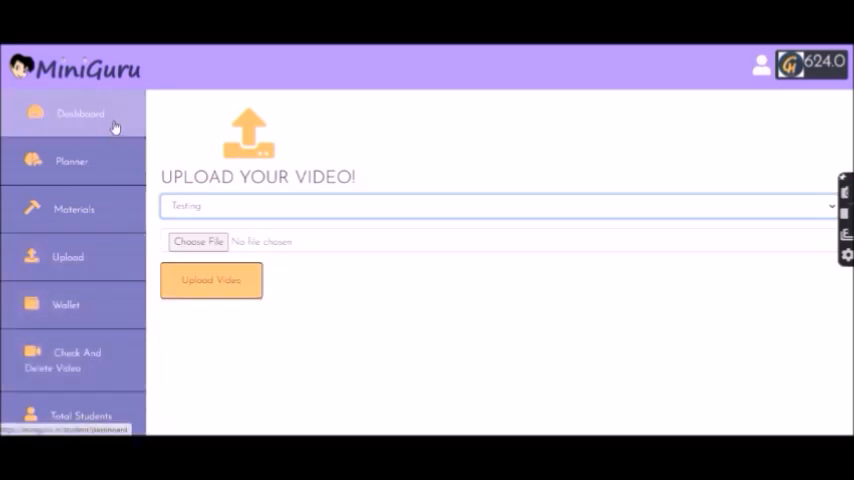
- Go to the Dashboard of project videos, then to the Wallet transactions page
click(74, 208)
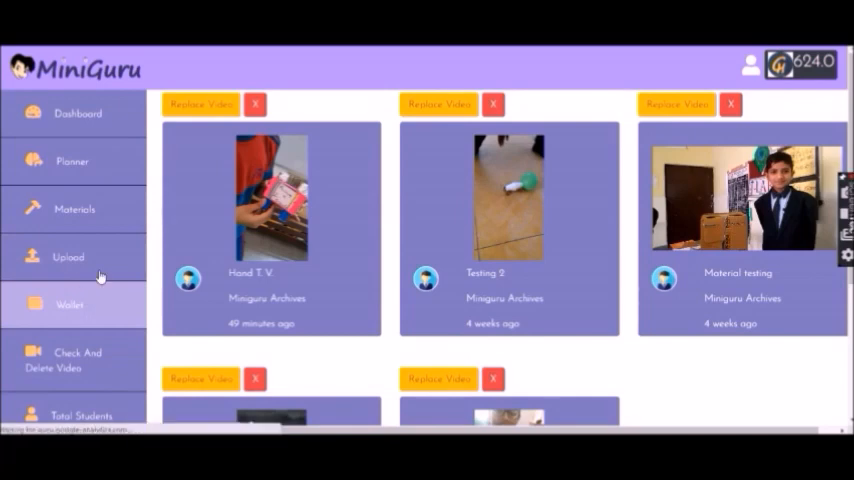
click(68, 304)
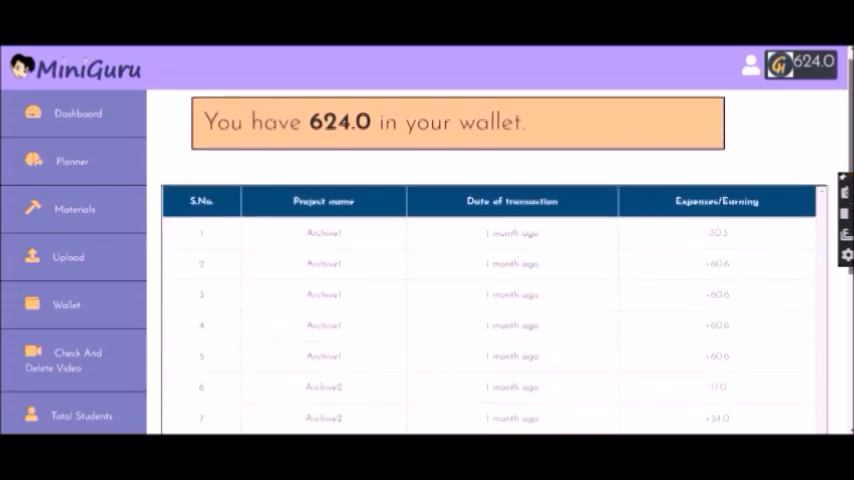
- Scroll through the wallet's transaction history down to the project cards
scroll(down, 3)
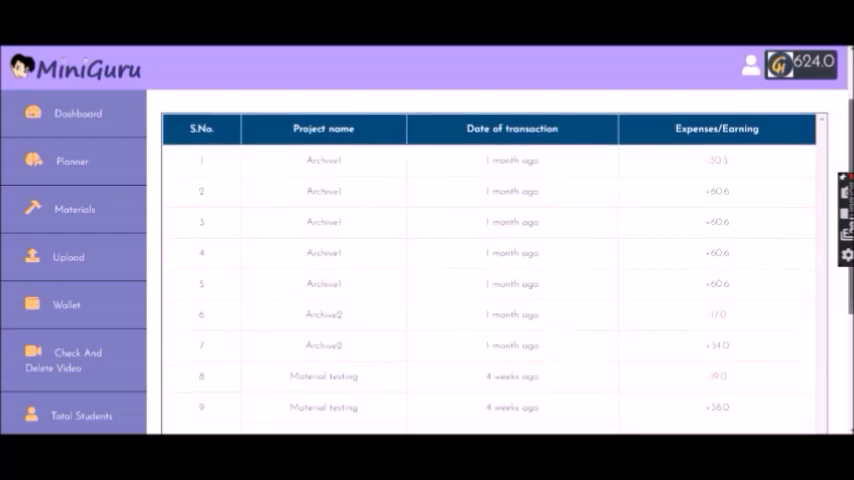
scroll(down, 3)
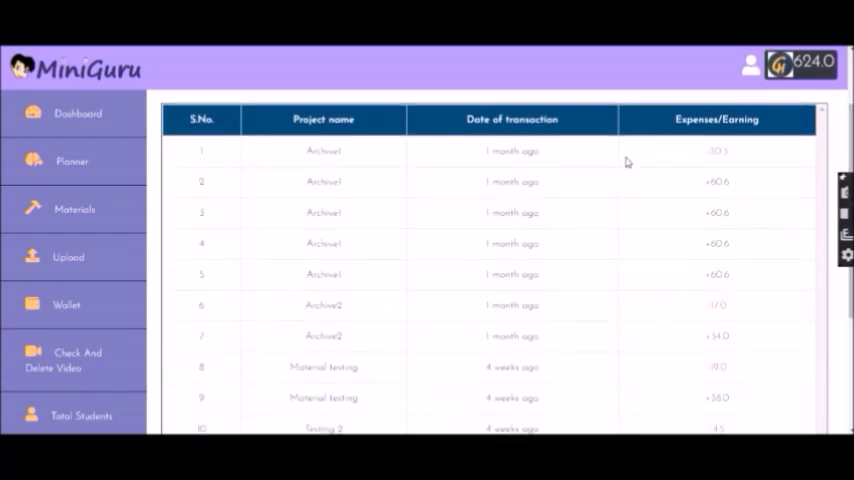
mouse_move(498, 216)
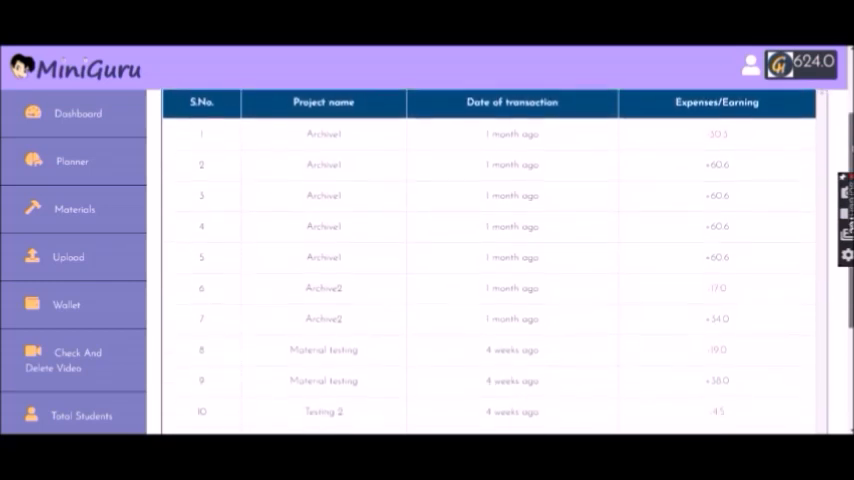
scroll(down, 3)
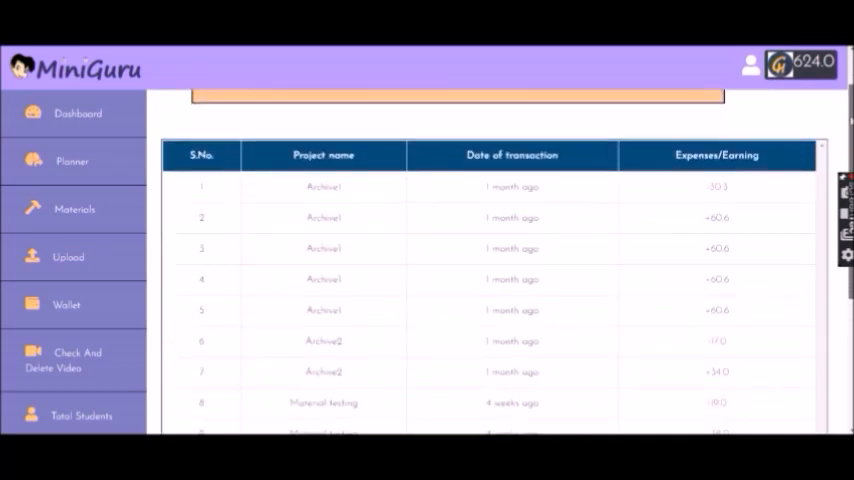
scroll(down, 3)
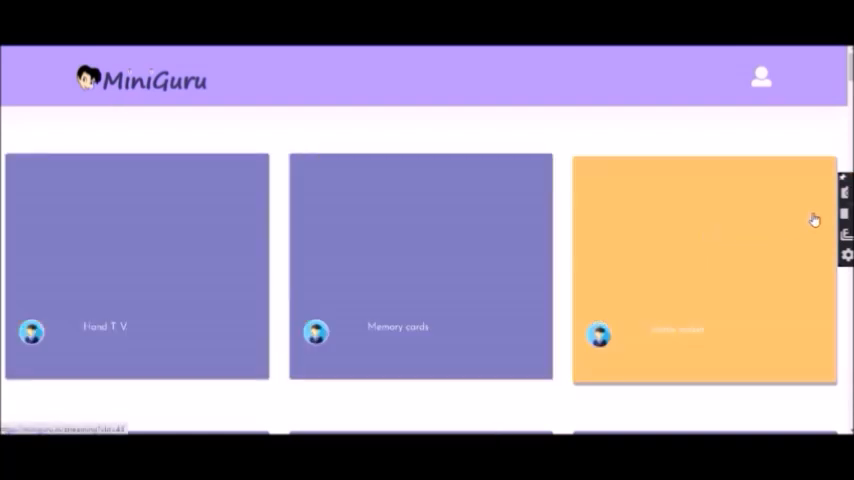
- Open the Hand T.V. project card and scroll down to its reactions and comments
scroll(down, 3)
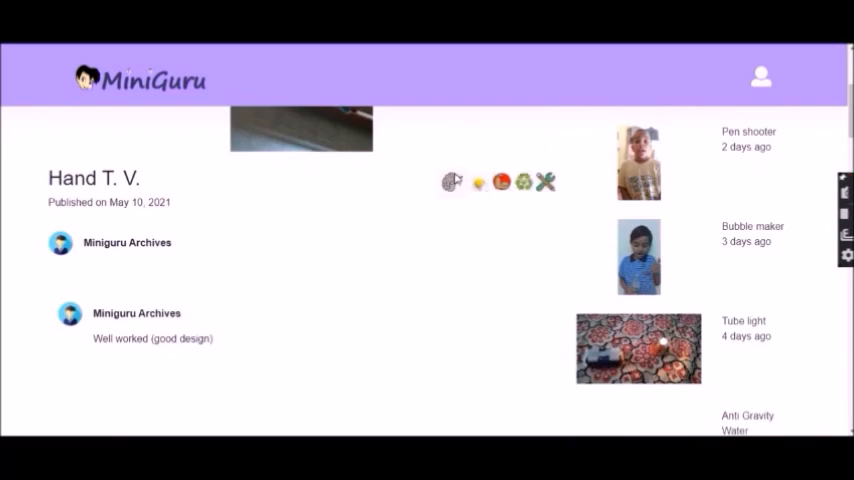
click(300, 126)
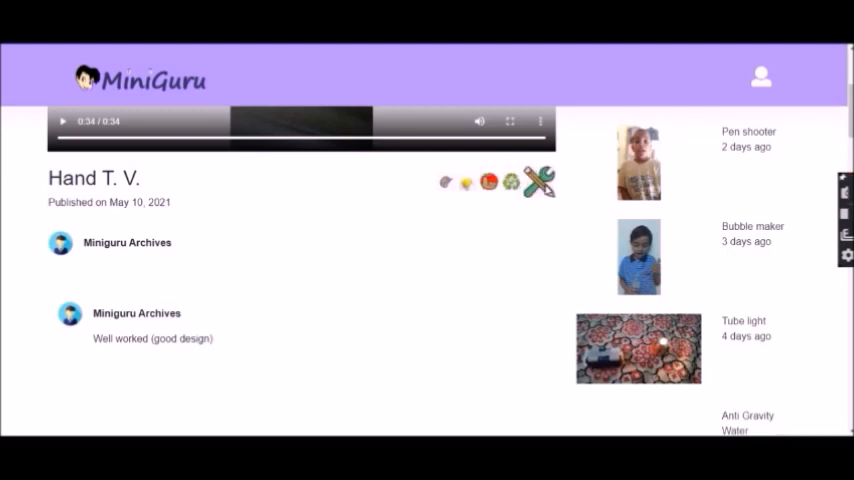
scroll(down, 3)
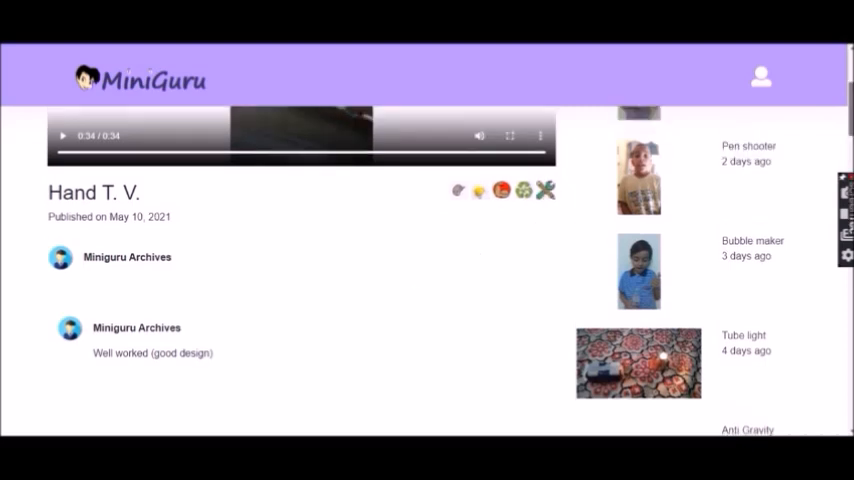
scroll(down, 3)
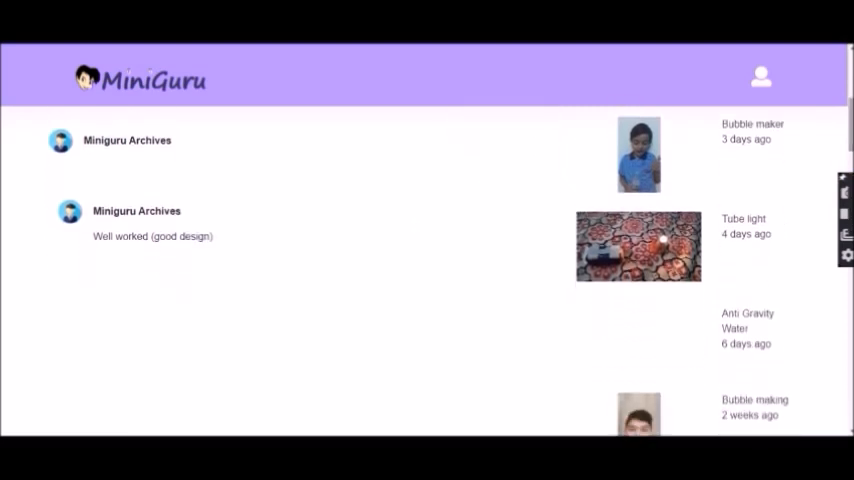